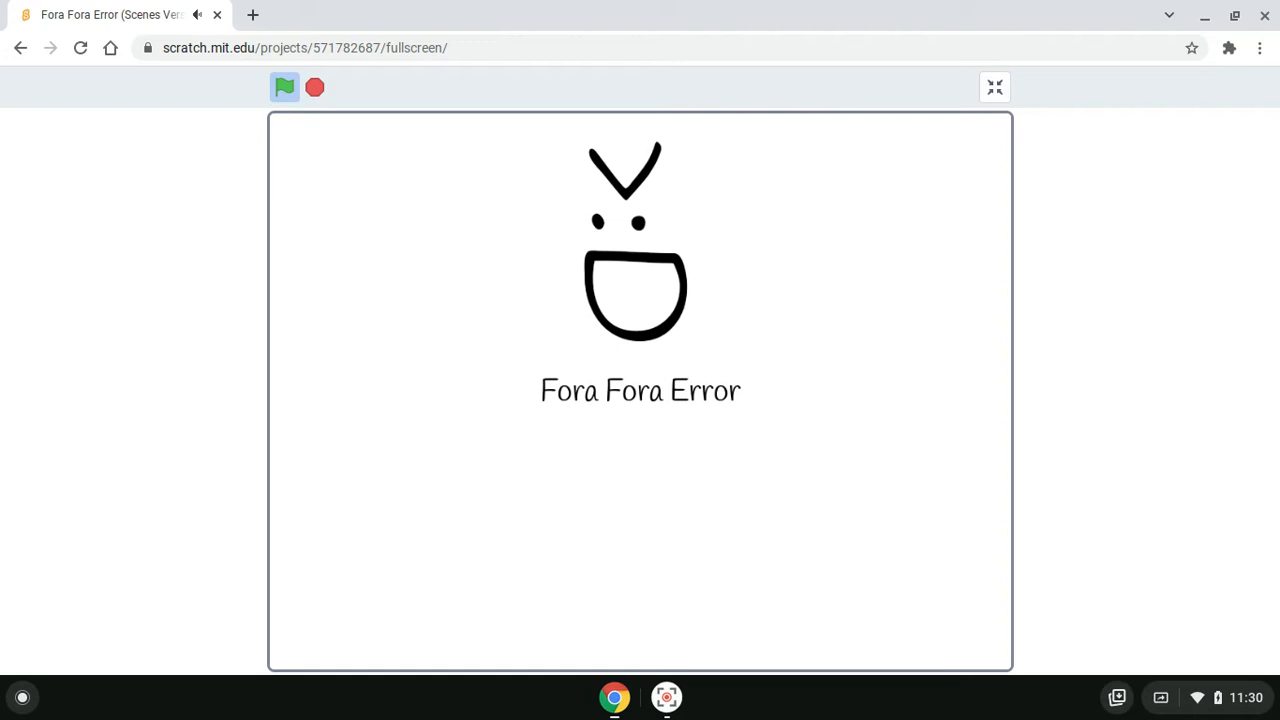
# Start 'Fora Fora Error' running fullscreen with the green flag
pyautogui.click(284, 88)
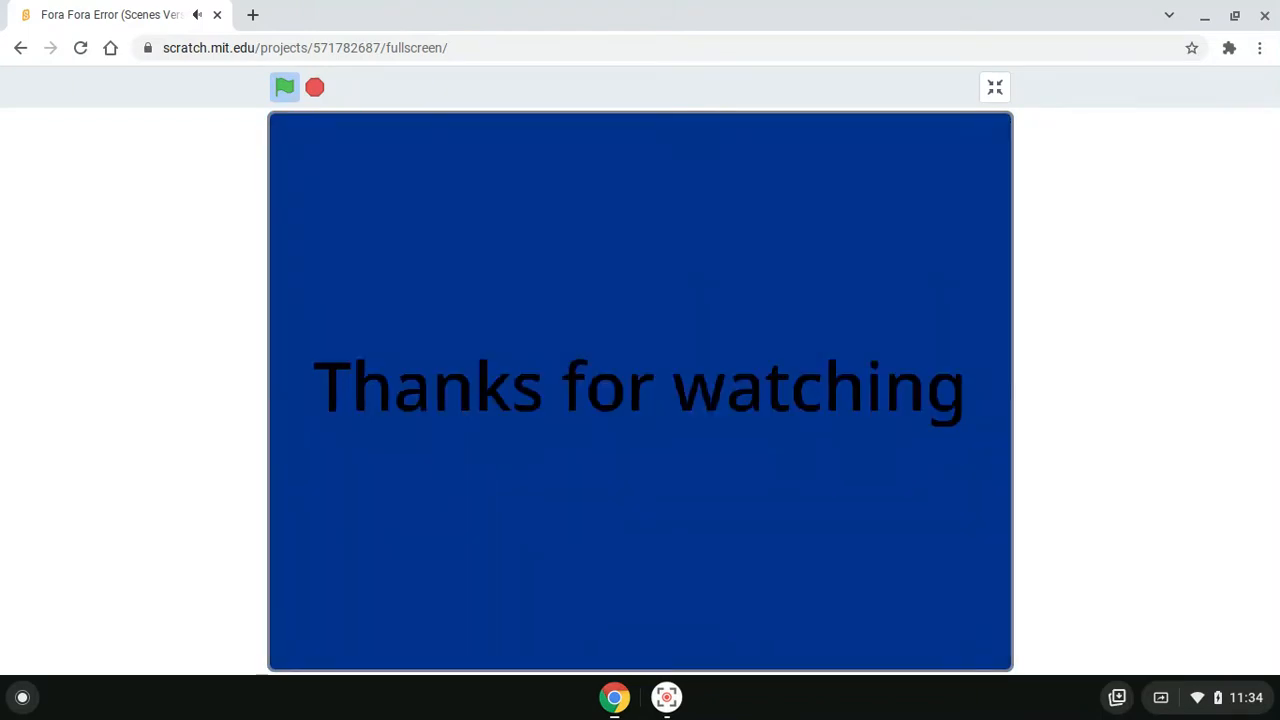
pyautogui.moveTo(1186, 428)
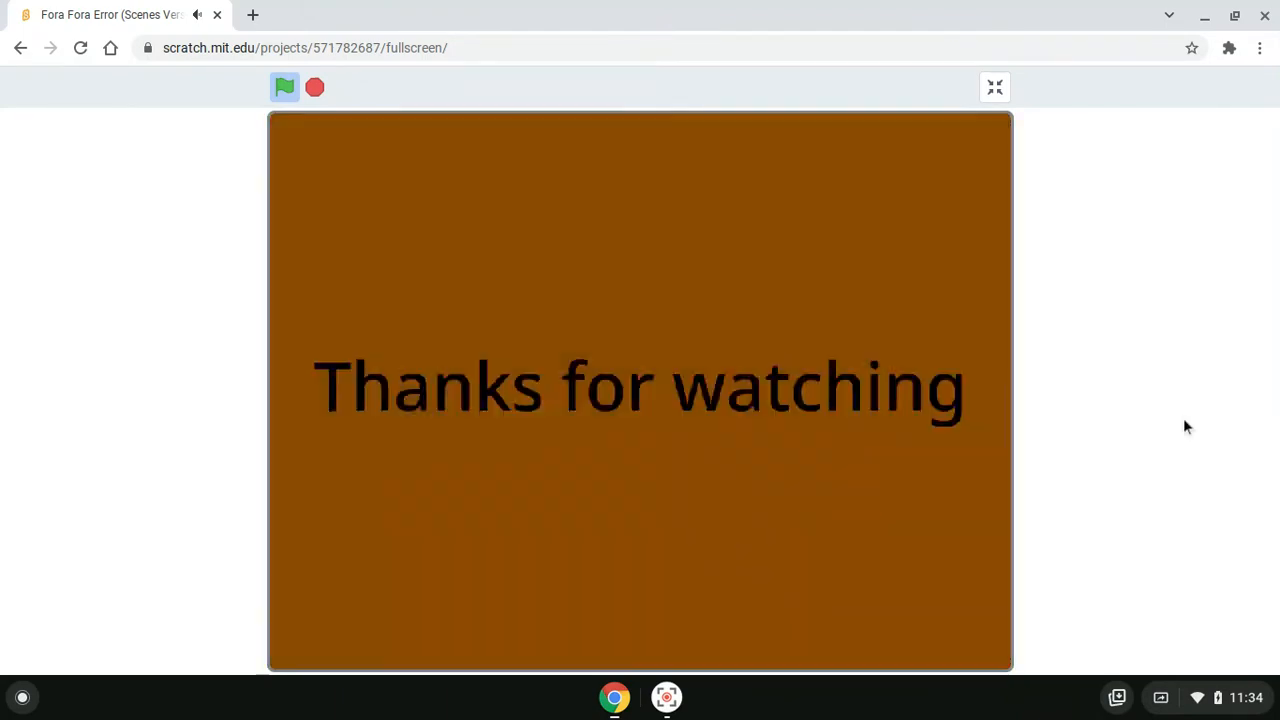
# Click on the 'Thanks for watching' stage as its background cycles colours
pyautogui.click(1240, 696)
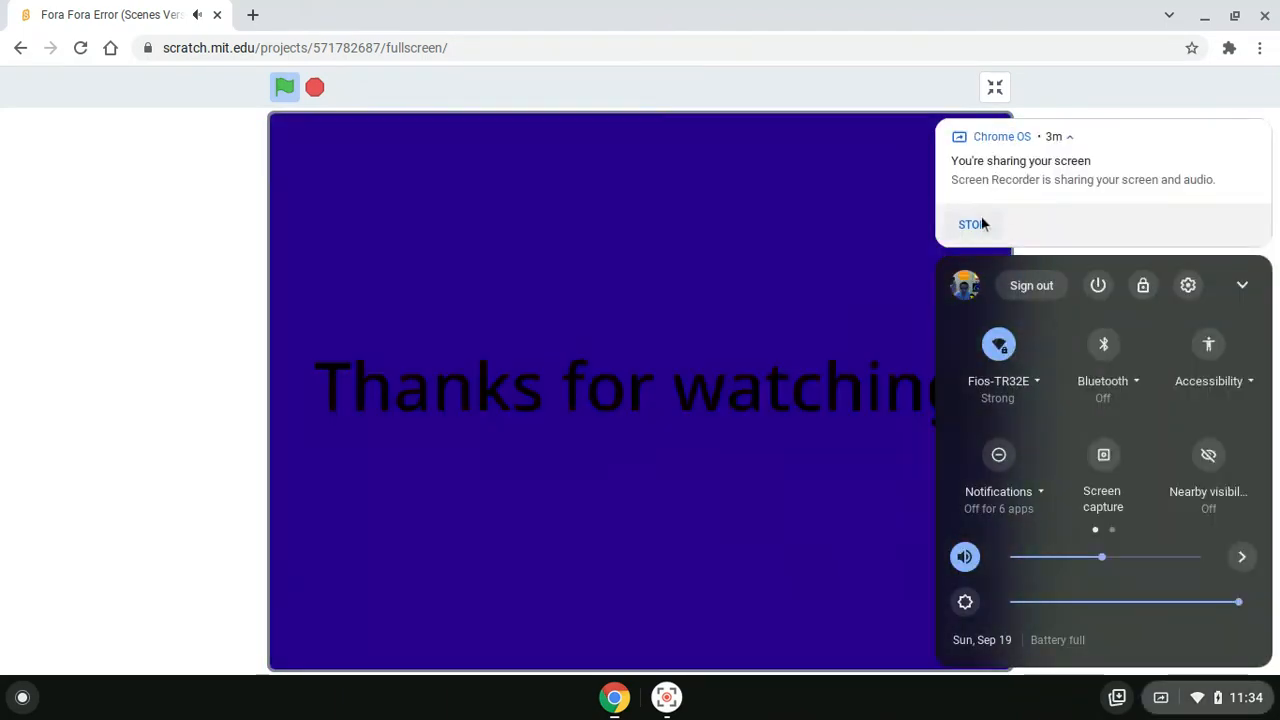